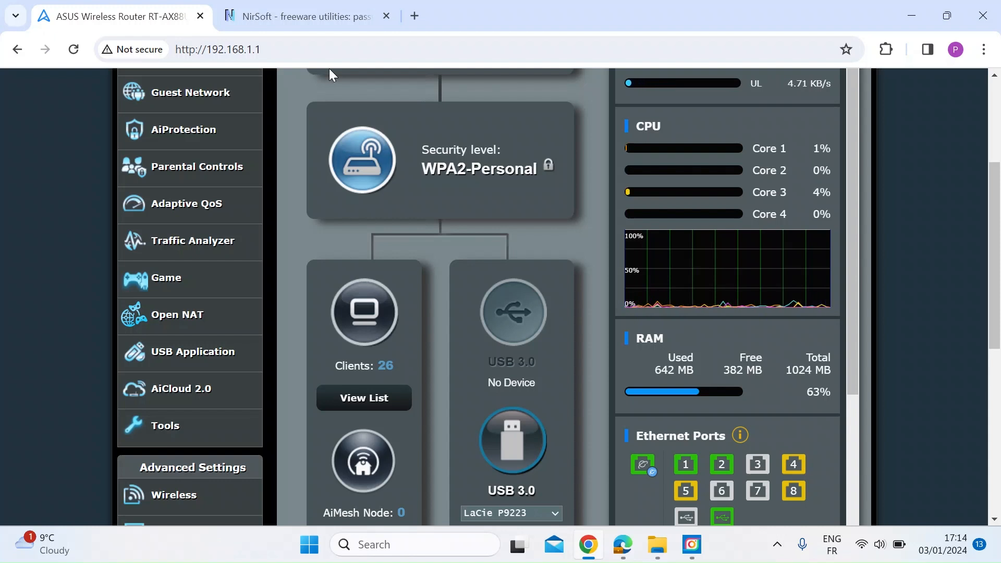
mouse_move(375, 256)
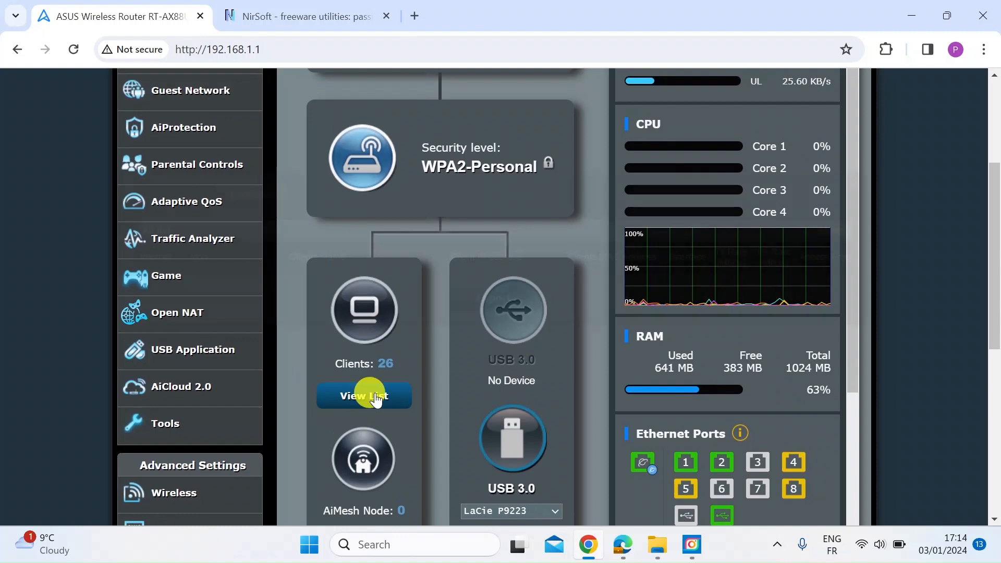
- Review the router's connected-clients list, then move over to the NirSoft site
left_click(364, 397)
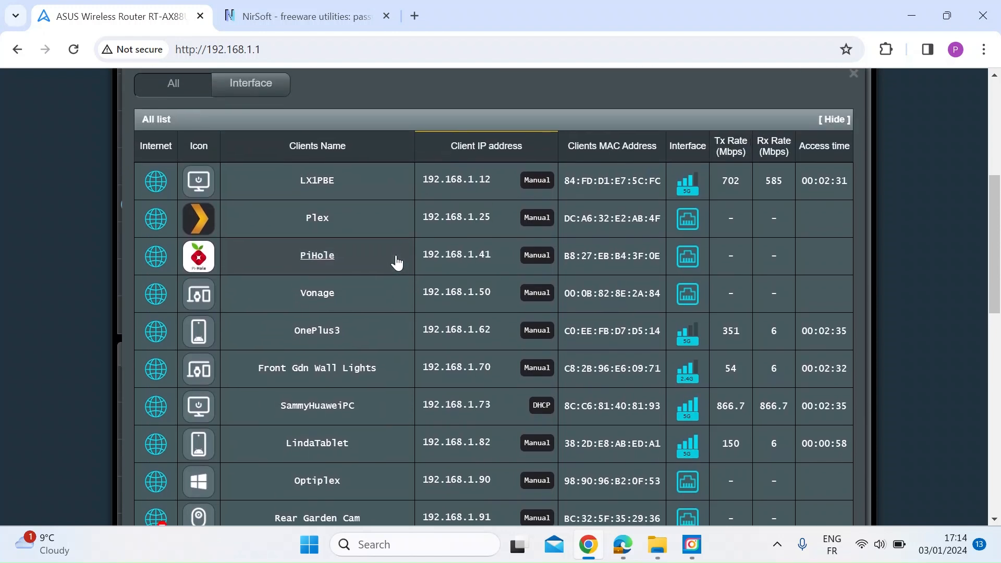
scroll("down", 3)
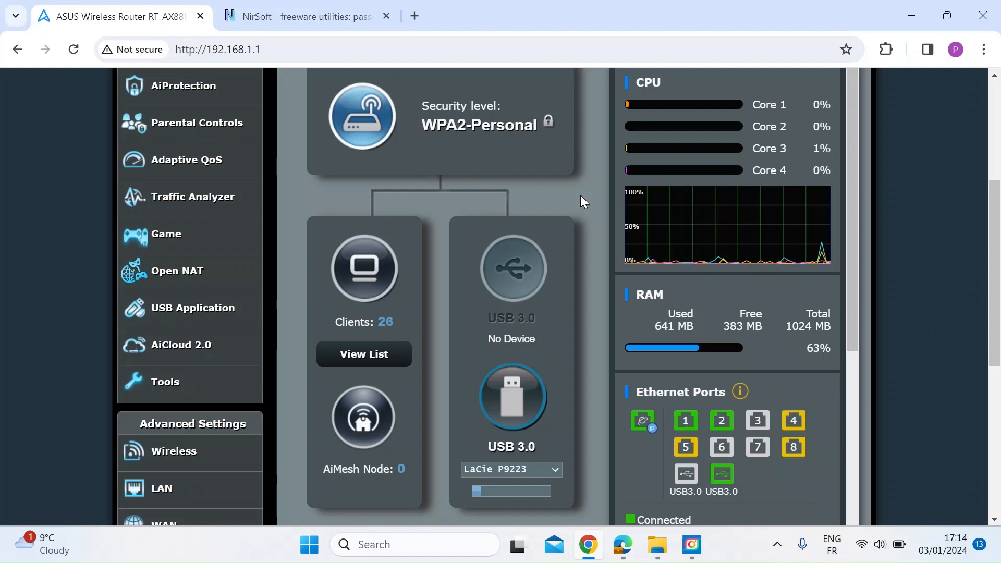
left_click(300, 16)
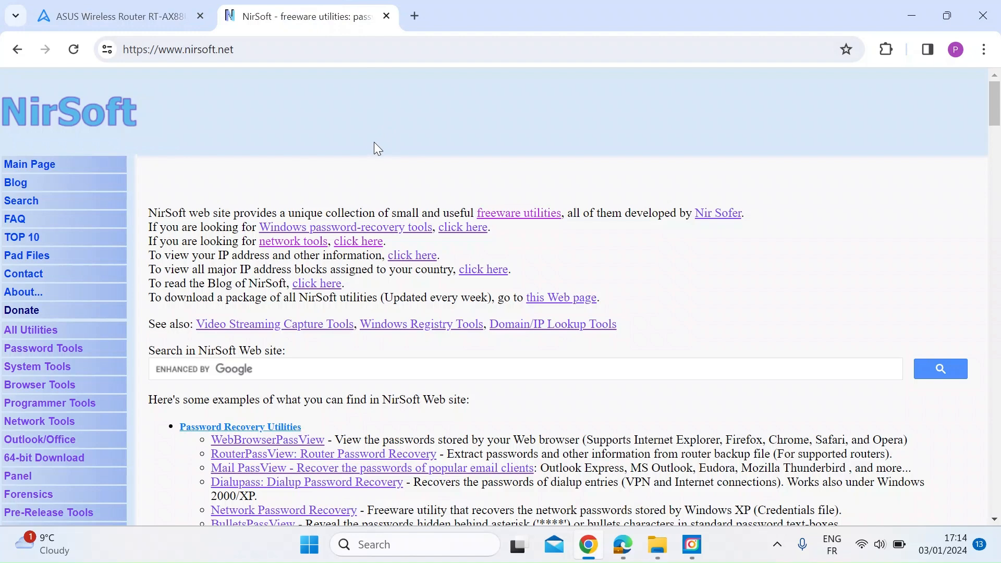
mouse_move(275, 142)
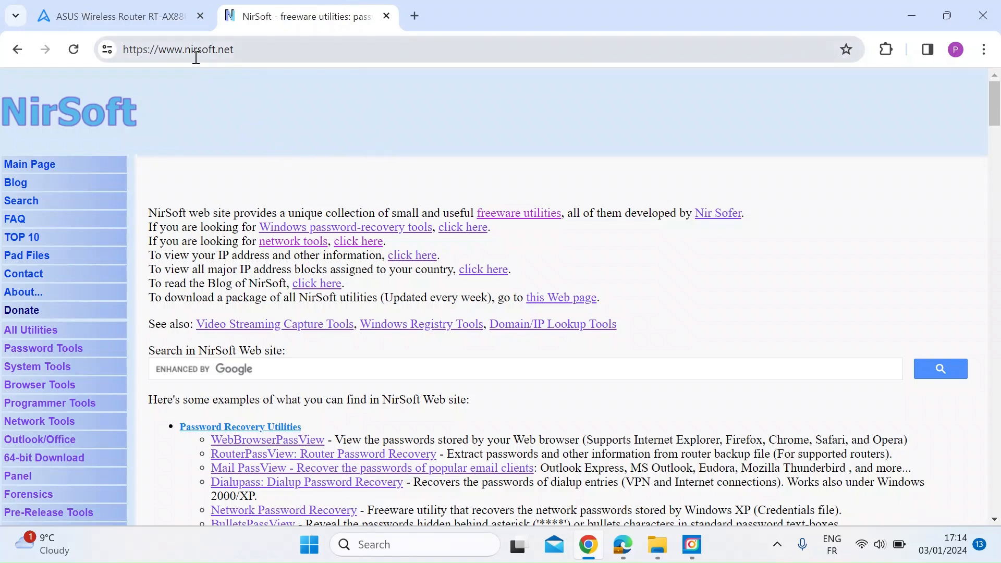
- On nirsoft.net, reach the Network Tools page with Wireless Network Watcher in view
left_click(192, 49)
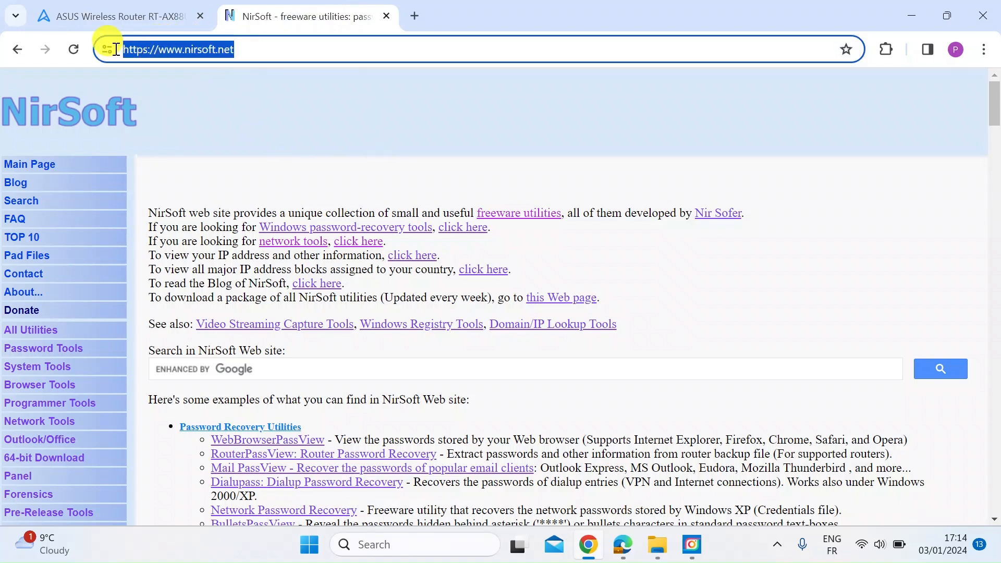
left_click(249, 57)
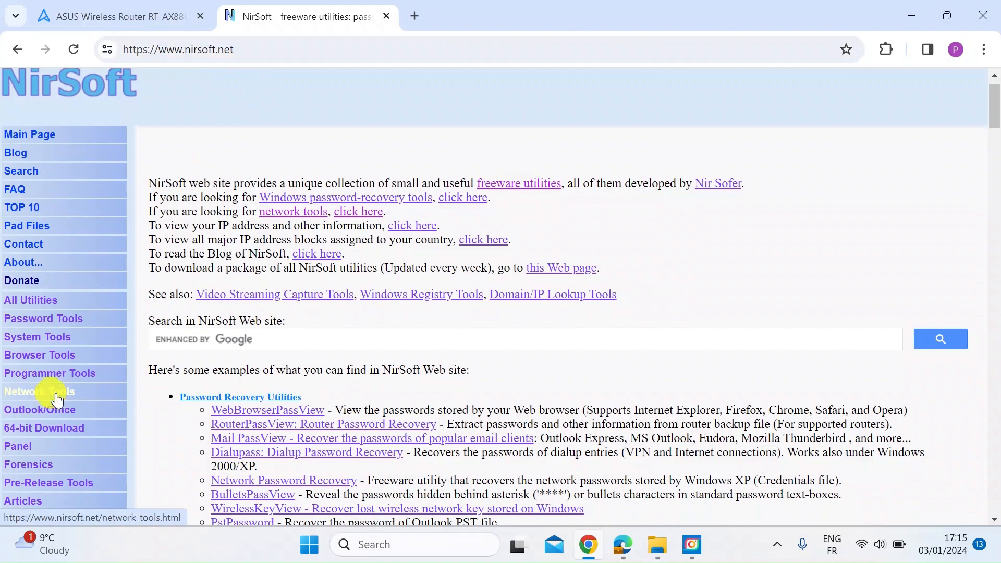
left_click(40, 391)
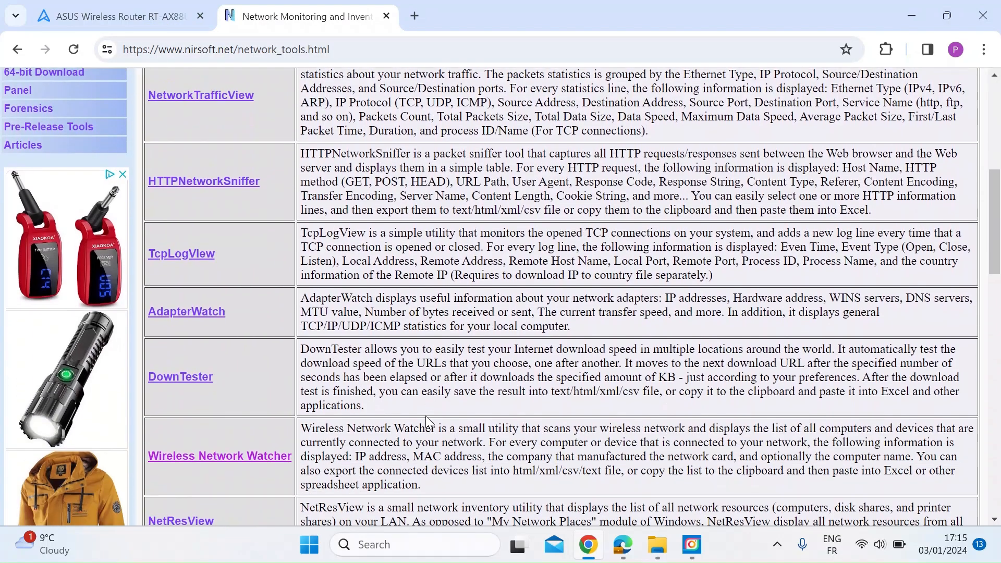
scroll("down", 3)
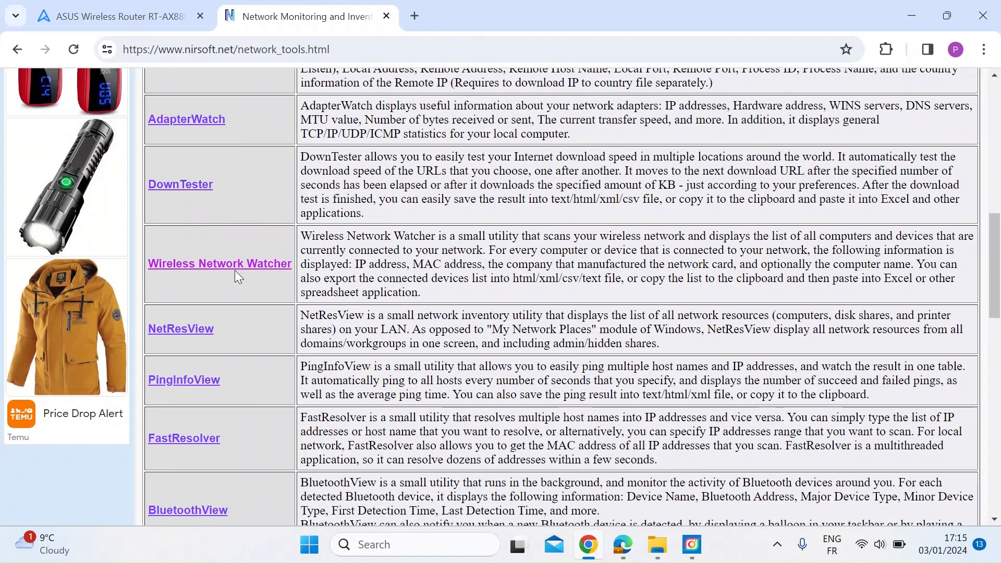
- Reach the Wireless Network Watcher download links, then show the downloaded wnetwatcher folder
left_click(219, 263)
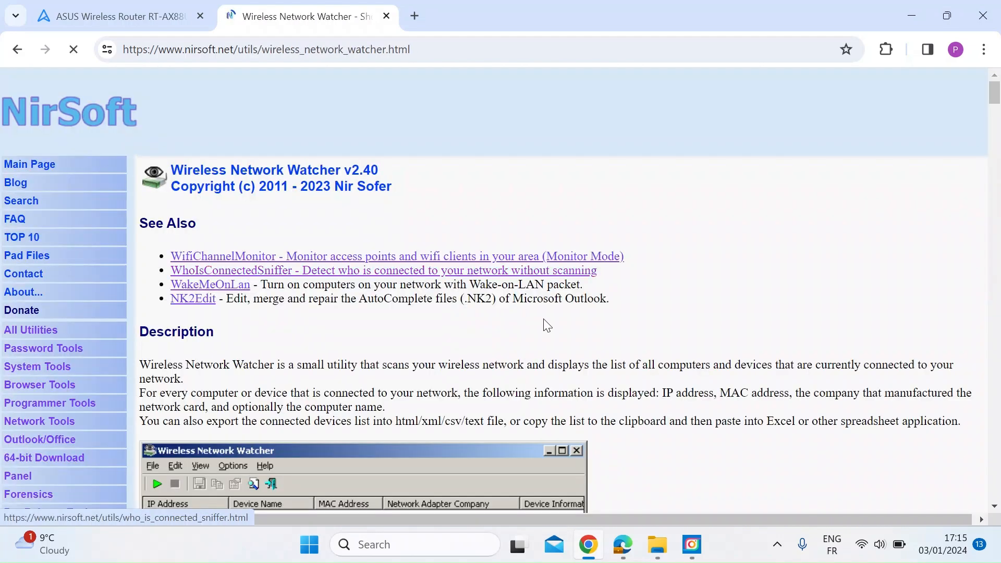
scroll("down", 3)
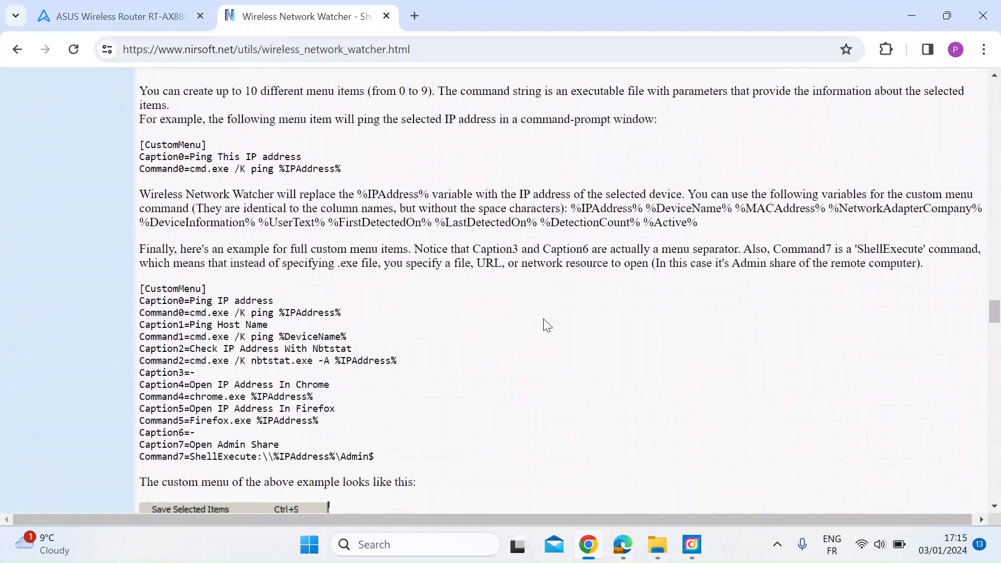
scroll("down", 3)
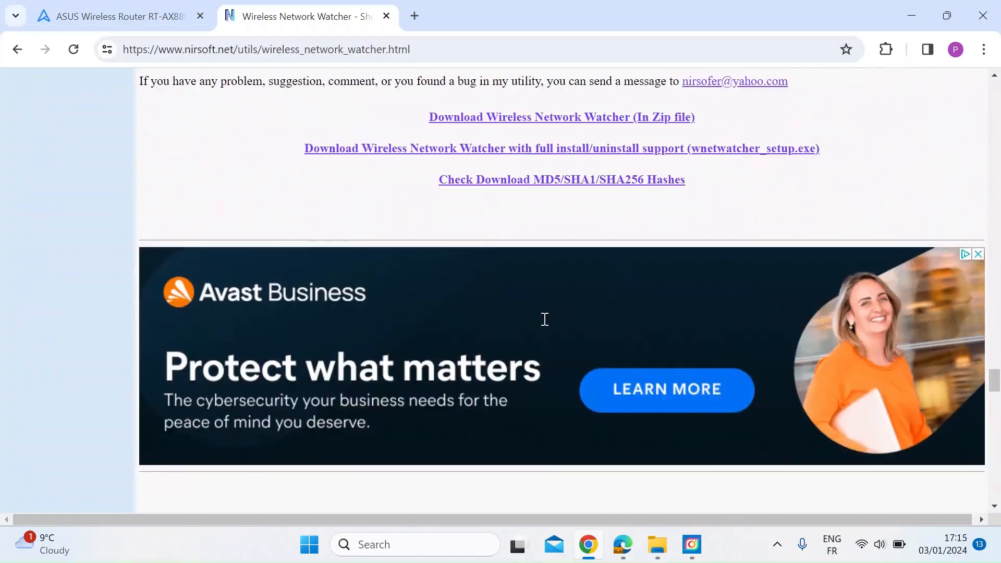
scroll("up", 3)
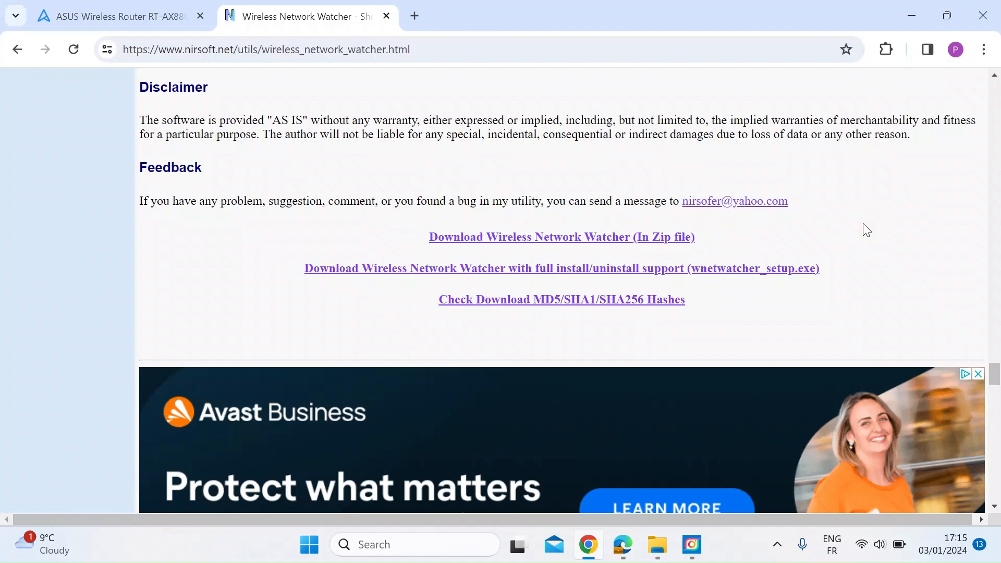
left_click(656, 544)
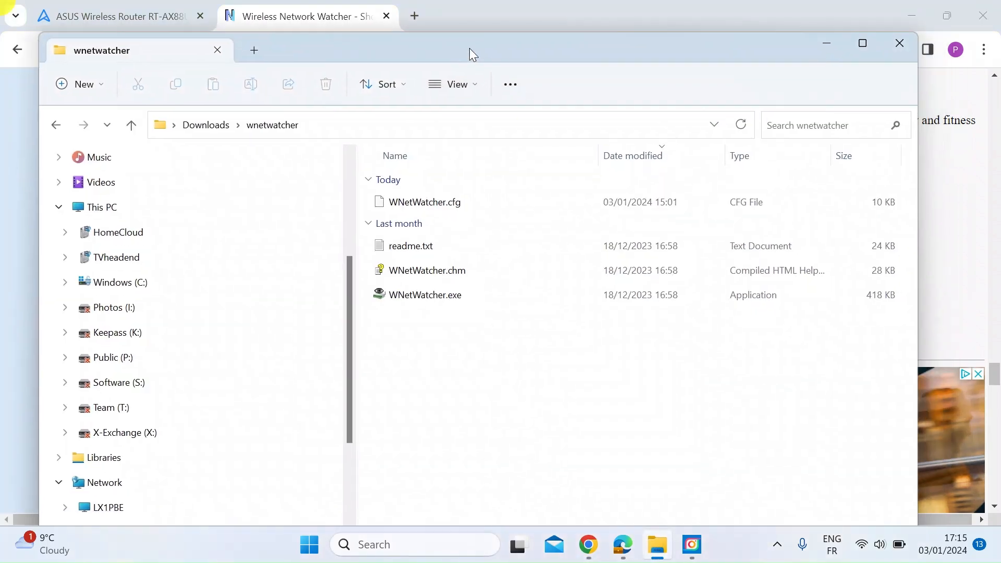
- Run WNetWatcher.exe from Downloads\wnetwatcher, listing the detected network devices
left_click(424, 295)
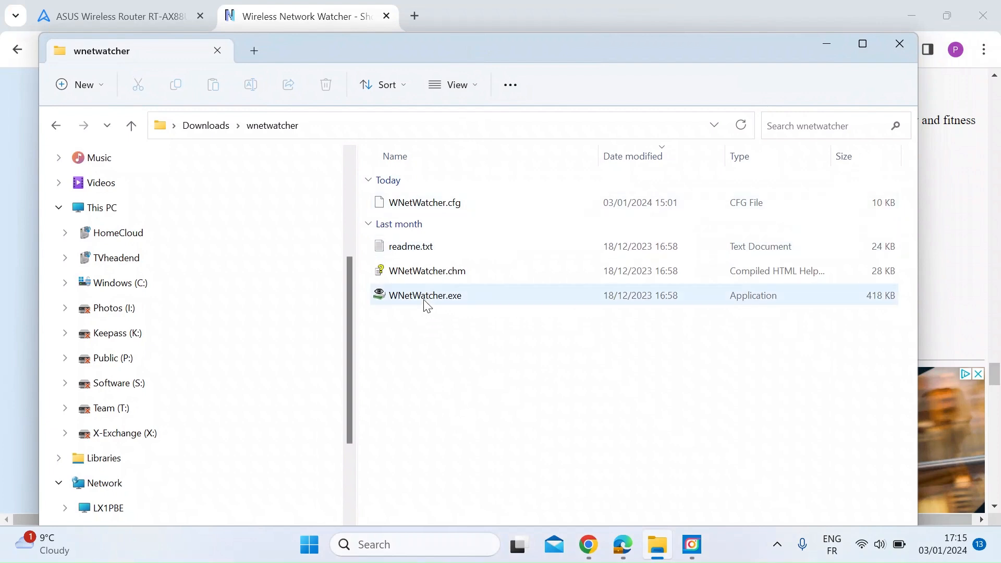
mouse_move(437, 300)
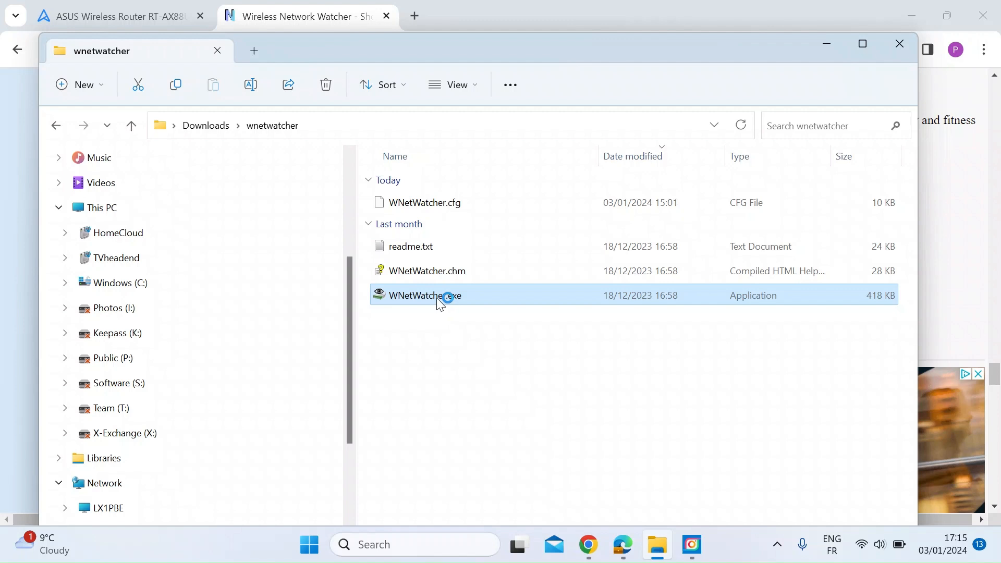
double_click(423, 295)
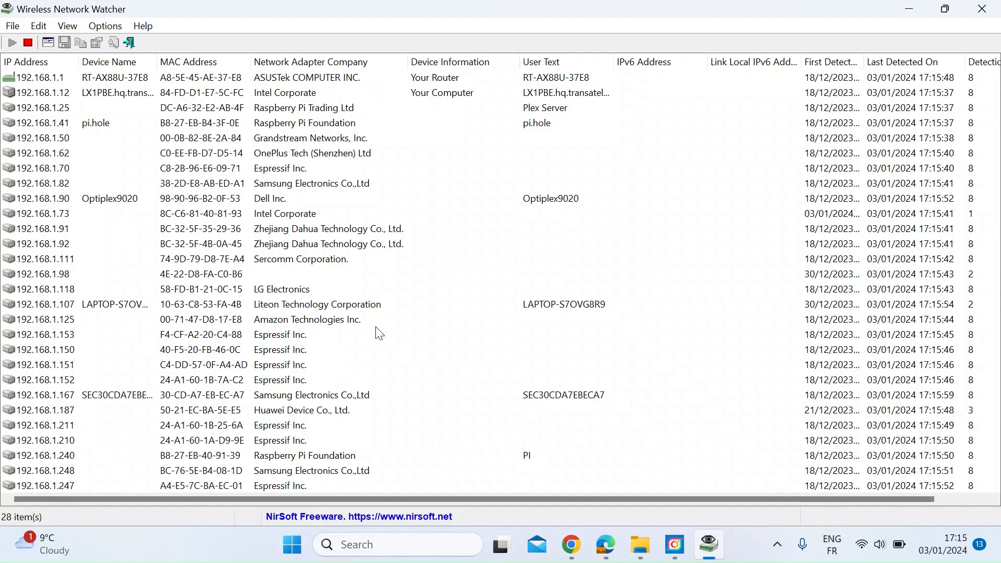
mouse_move(268, 355)
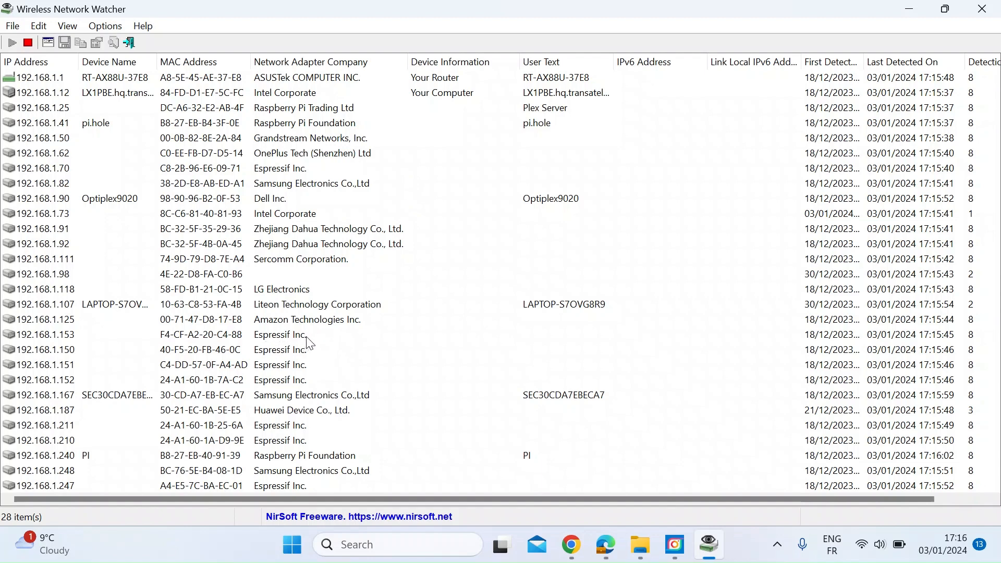
mouse_move(337, 220)
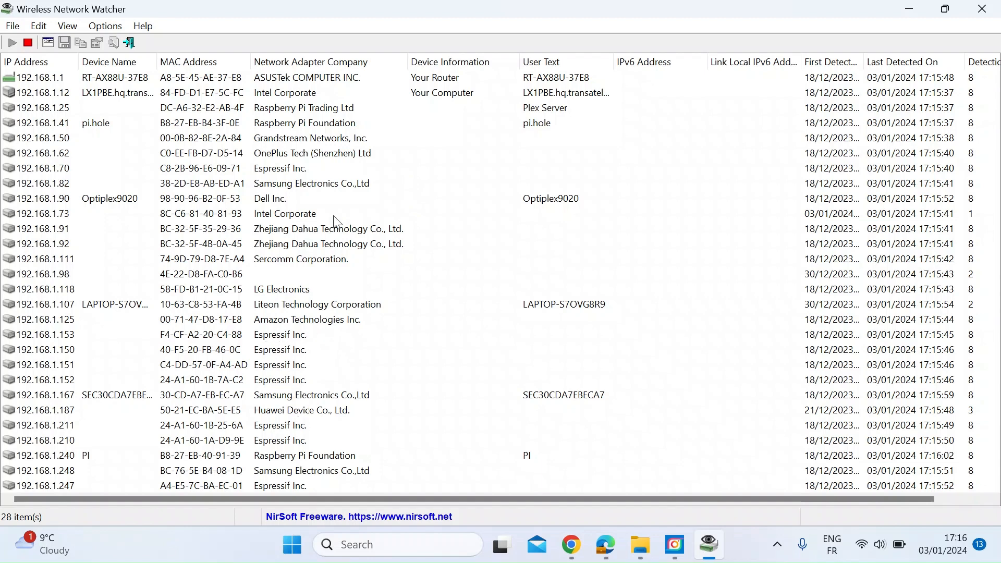
mouse_move(366, 121)
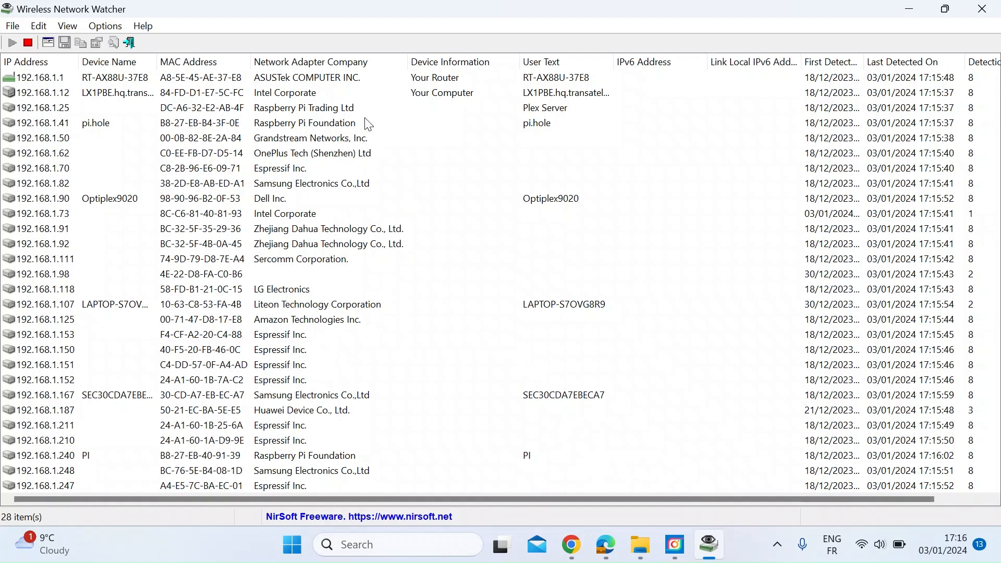
mouse_move(468, 368)
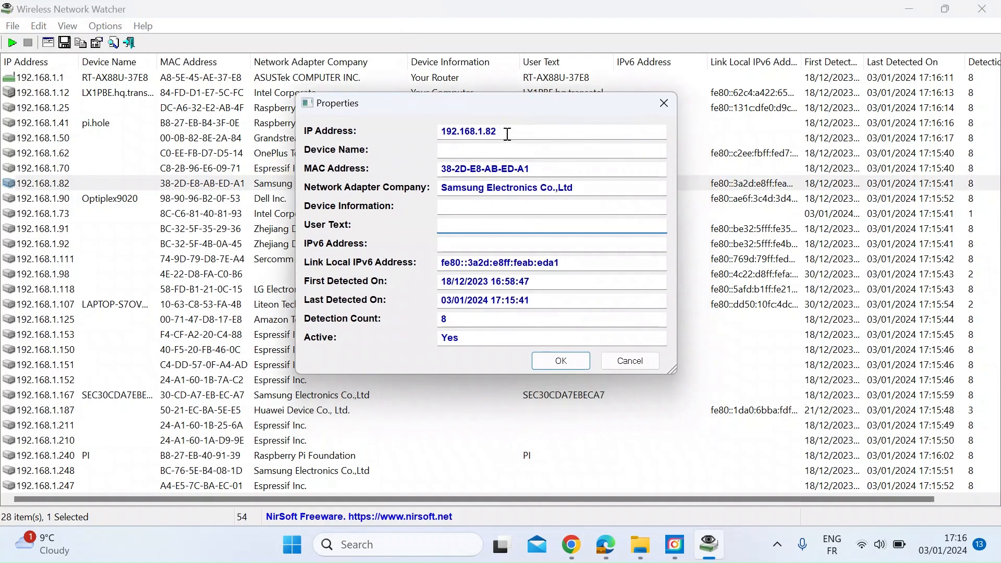
- Close the 192.168.1.82 Properties dialog with no User Text added
left_click(550, 224)
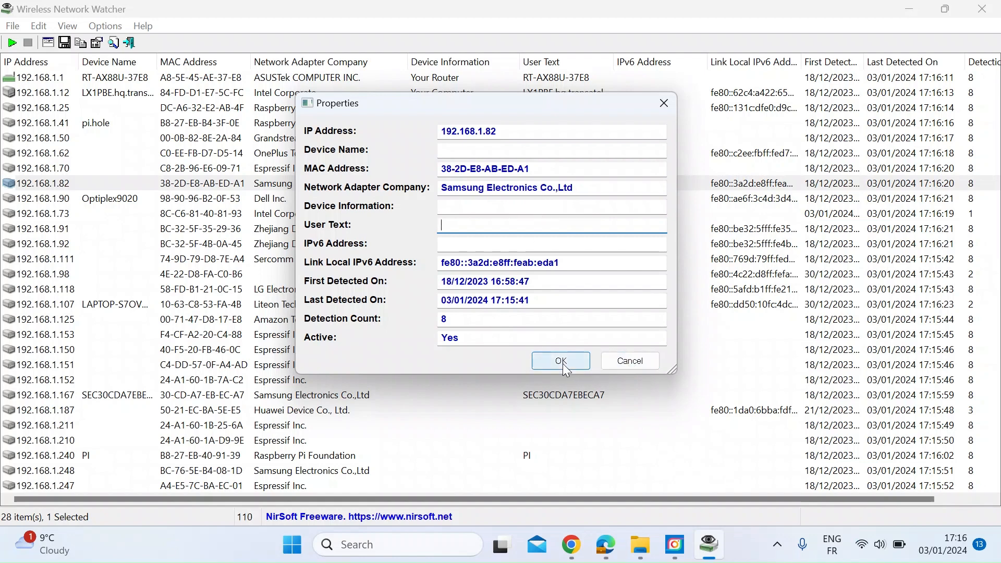
left_click(560, 361)
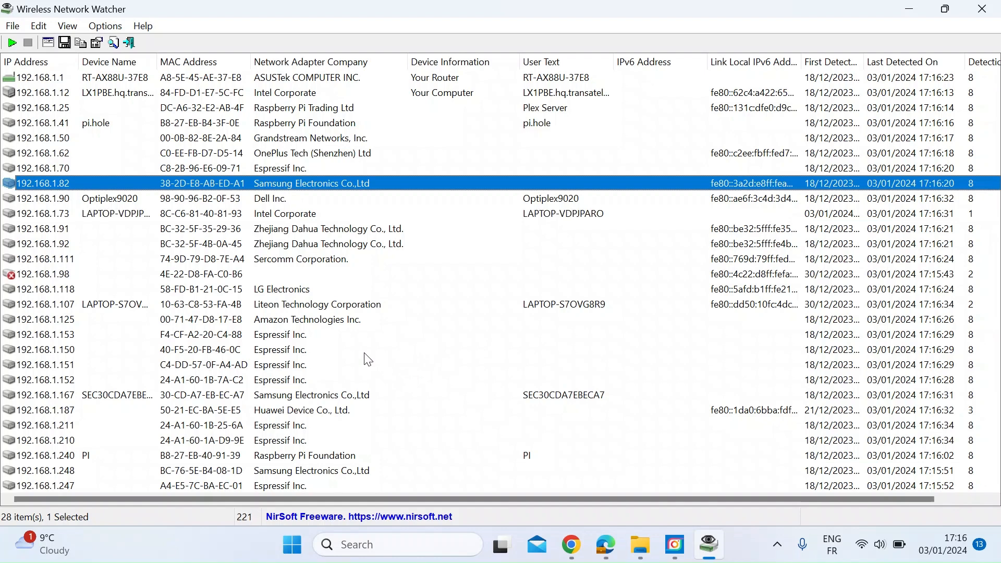
mouse_move(531, 400)
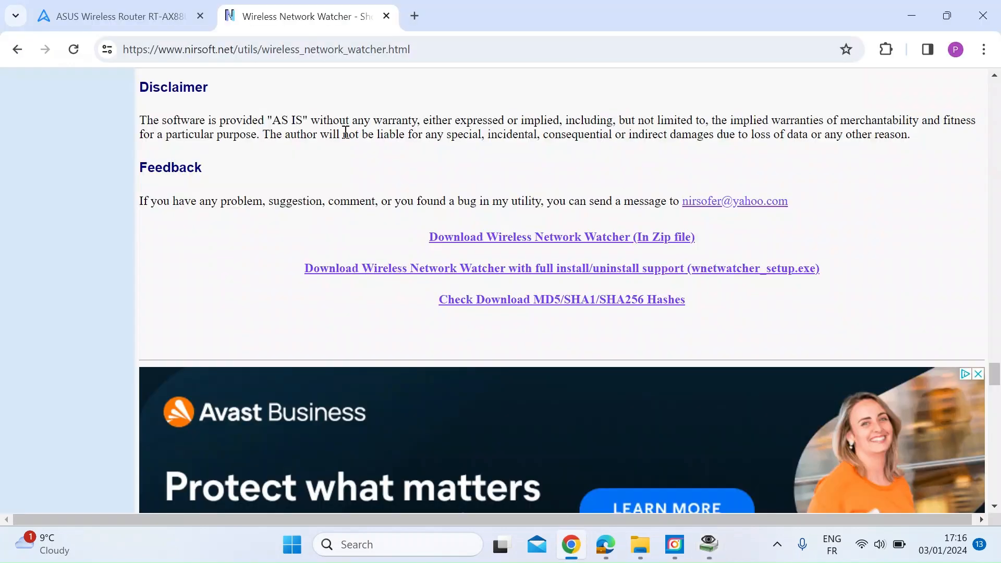
- From the router's Network Map, go to Wireless under Advanced Settings
left_click(118, 15)
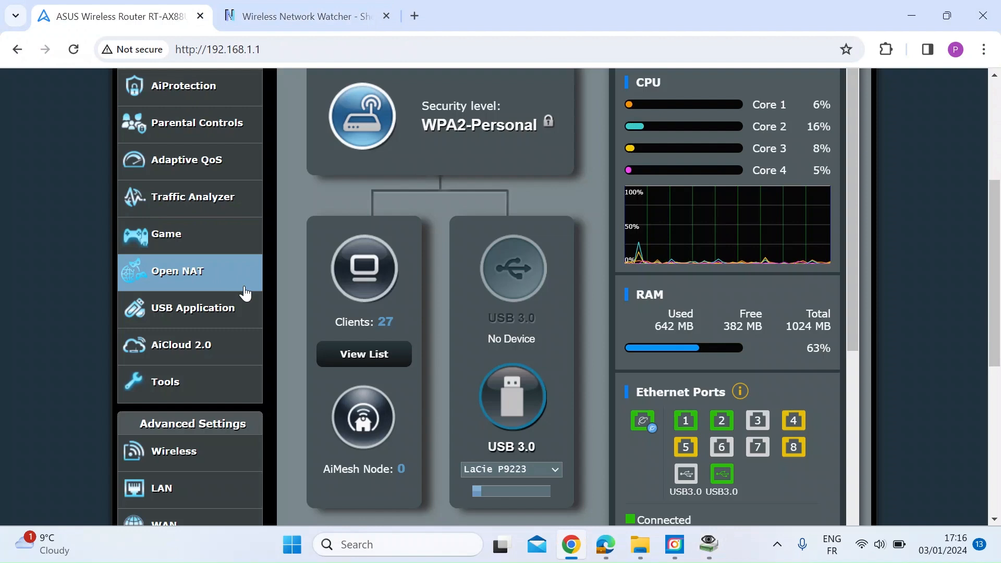
scroll("down", 3)
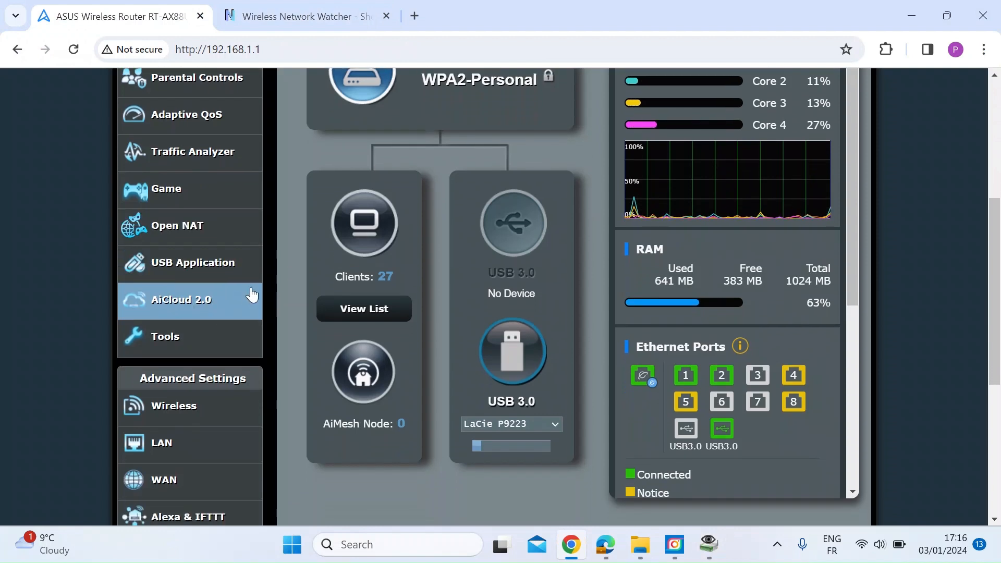
mouse_move(284, 331)
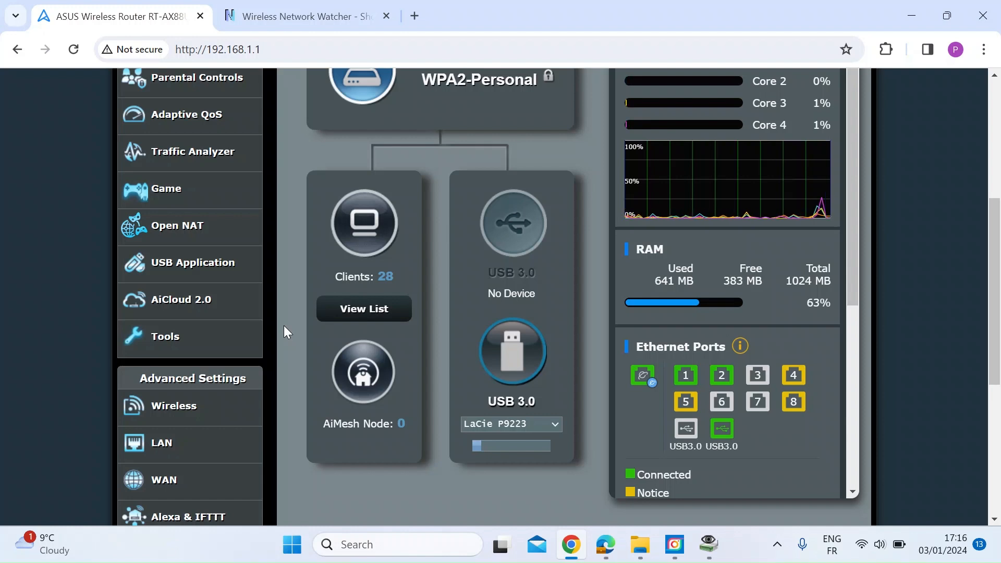
scroll("down", 3)
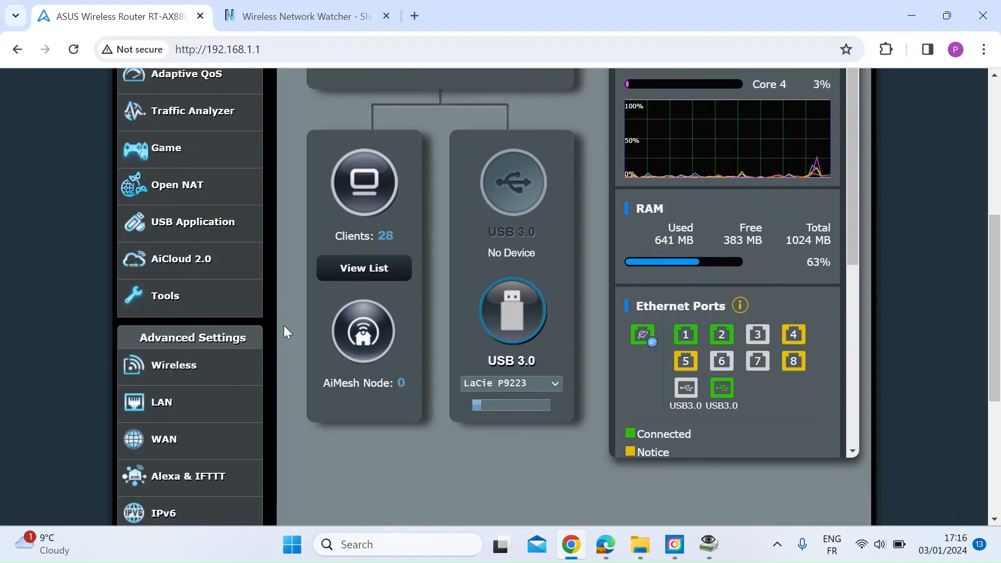
scroll("down", 3)
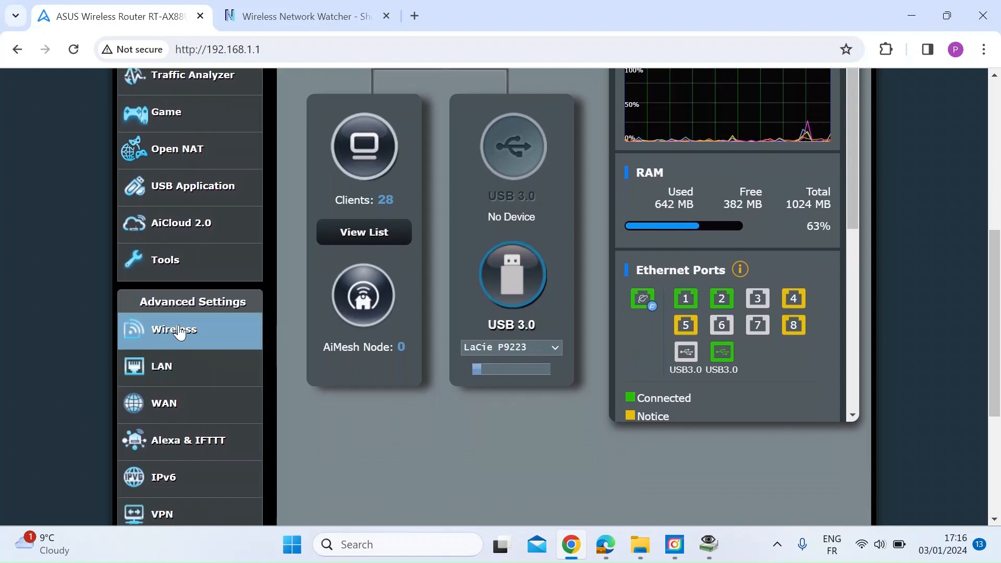
left_click(175, 329)
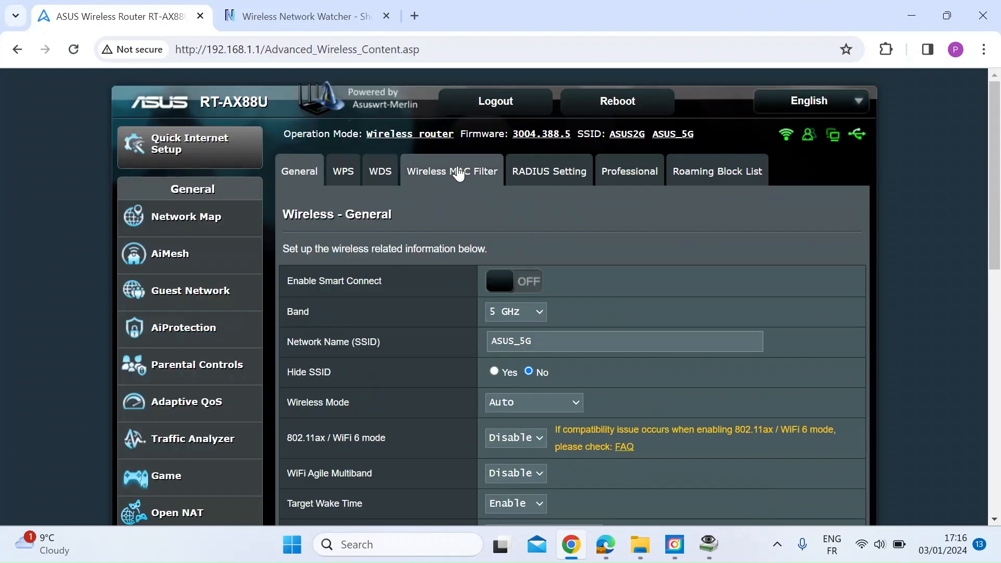
- Bring up the Wireless MAC Filter page and confirm the Band is 5 GHz
left_click(452, 171)
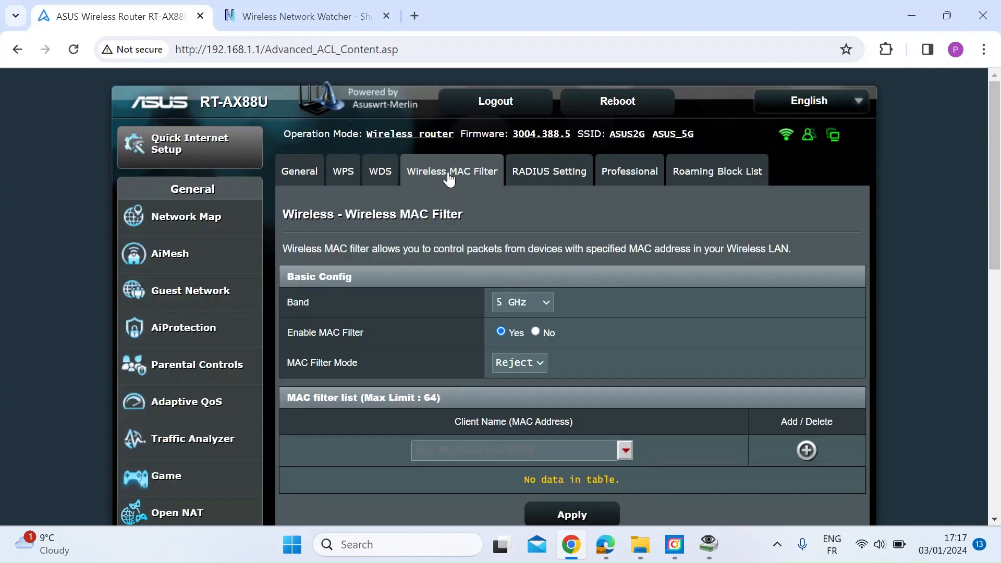
scroll("down", 3)
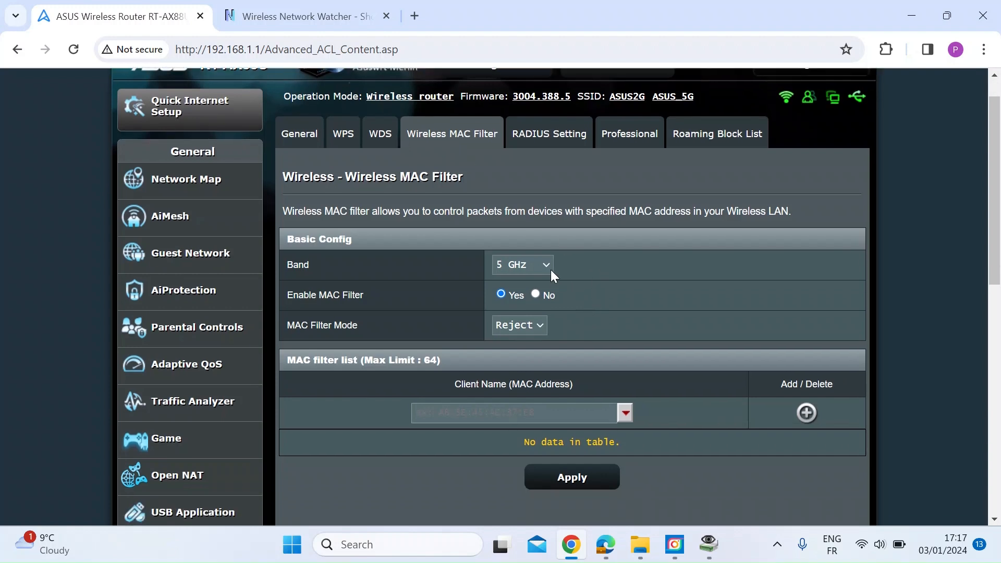
left_click(522, 264)
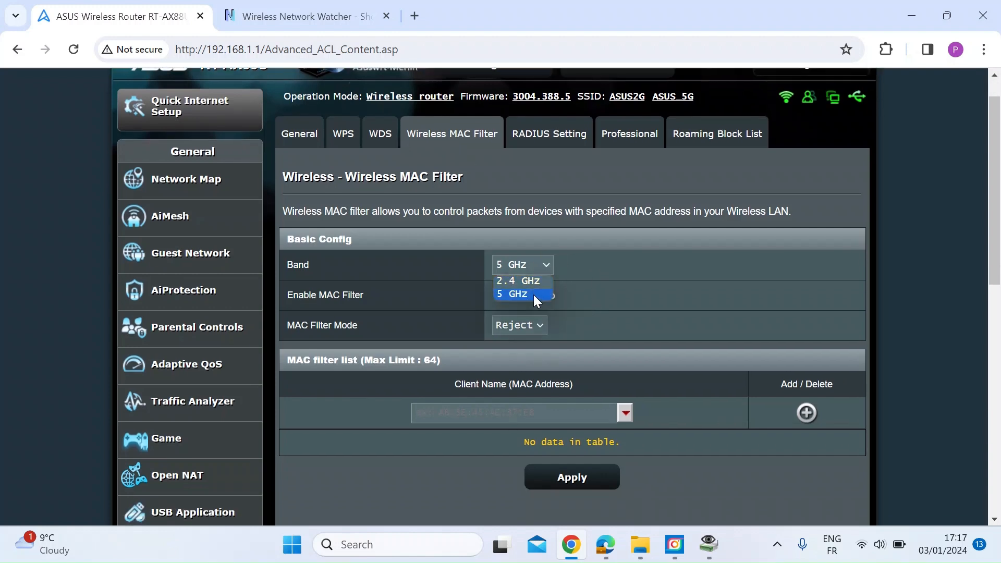
mouse_move(518, 281)
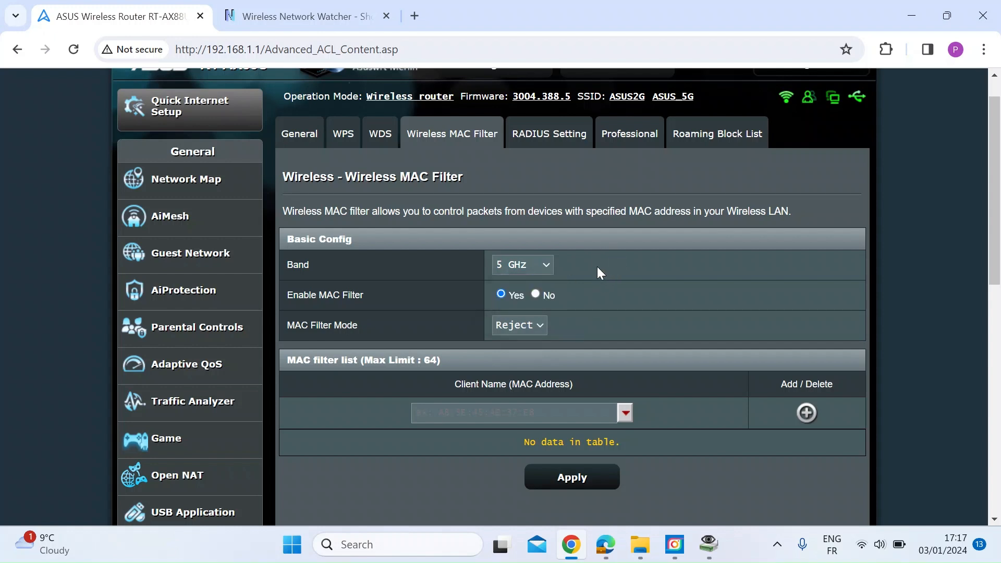
mouse_move(593, 321)
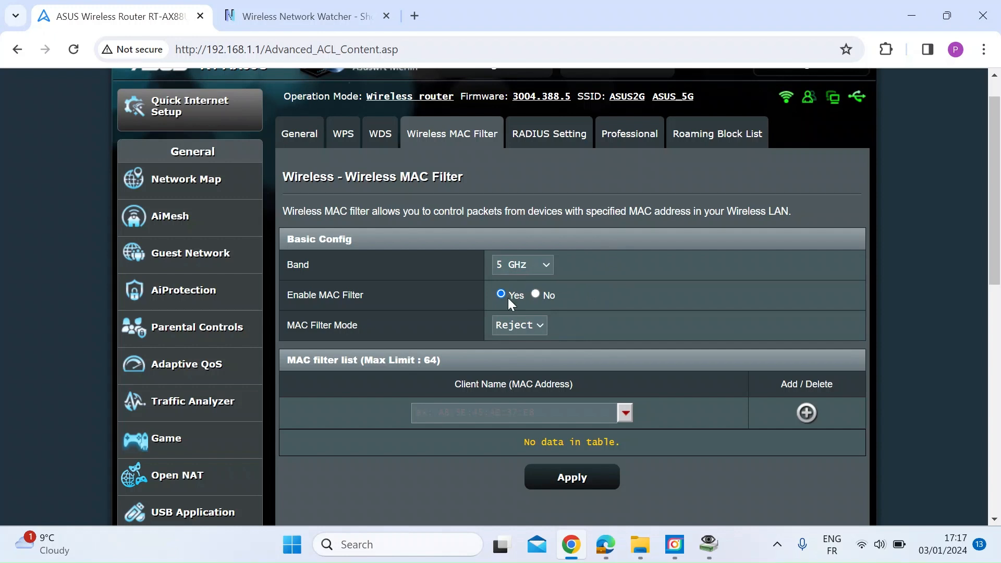
mouse_move(541, 330)
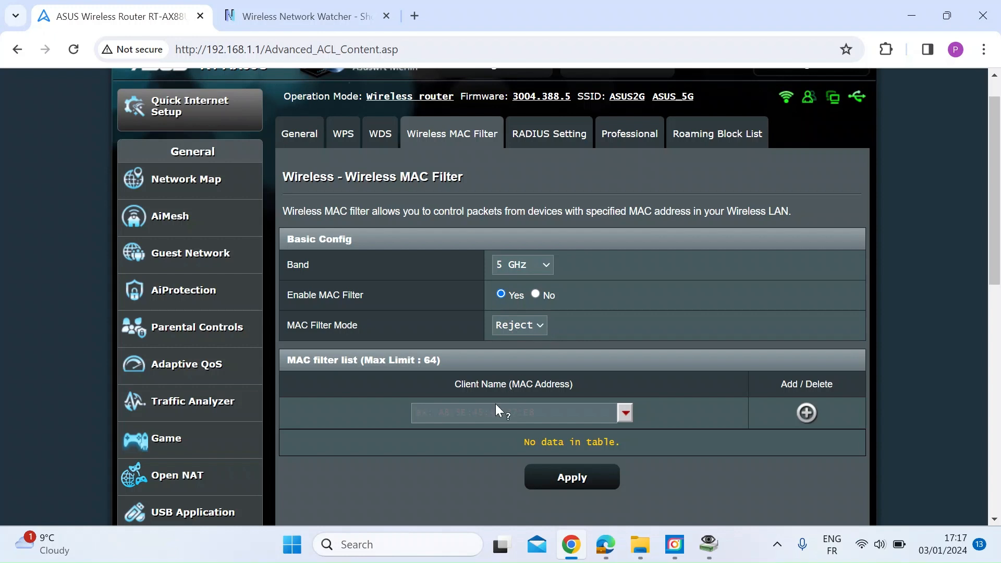
- Flip MAC Filter Mode to Accept and back to Reject, with the client list shown
left_click(518, 325)
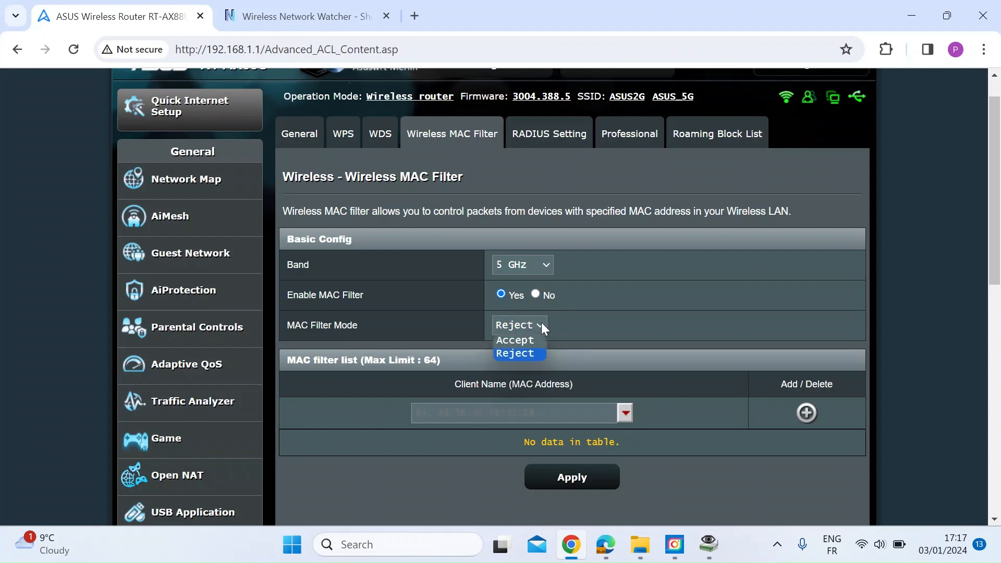
left_click(514, 340)
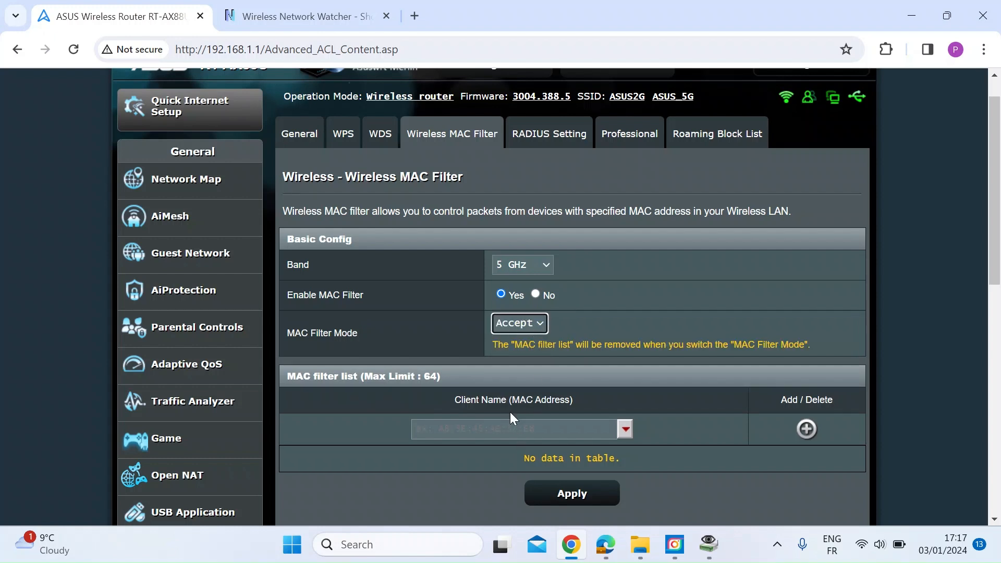
left_click(518, 323)
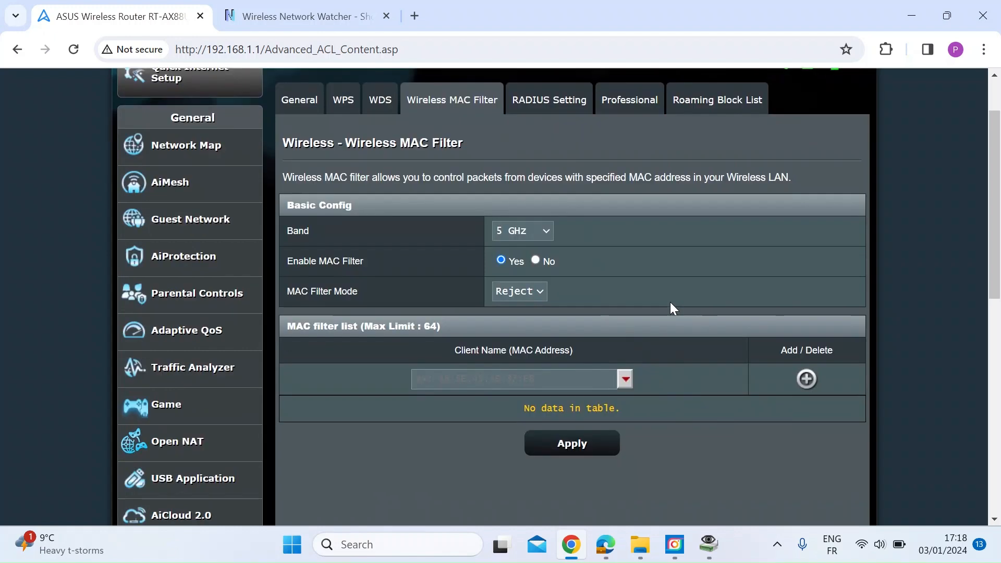
mouse_move(554, 237)
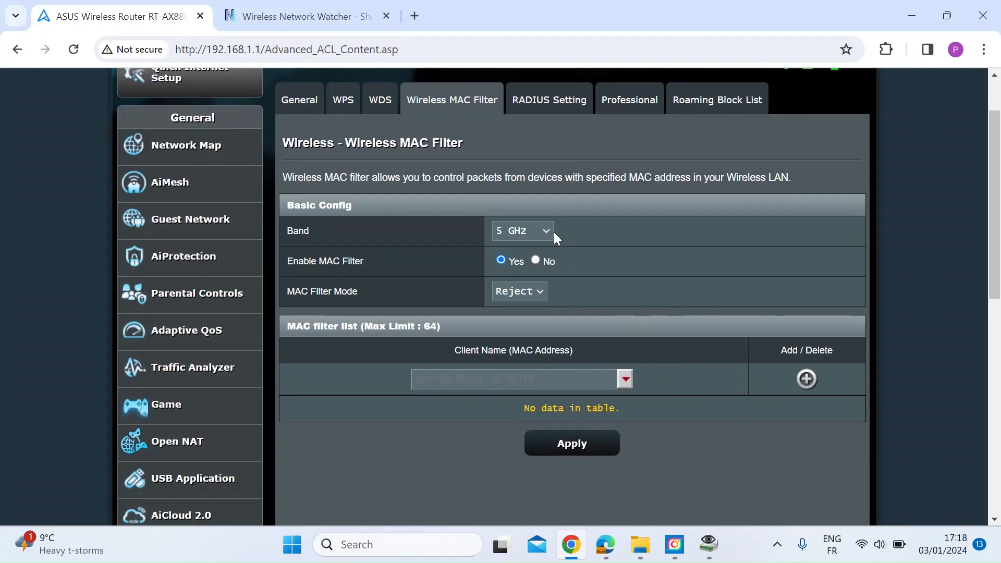
mouse_move(542, 300)
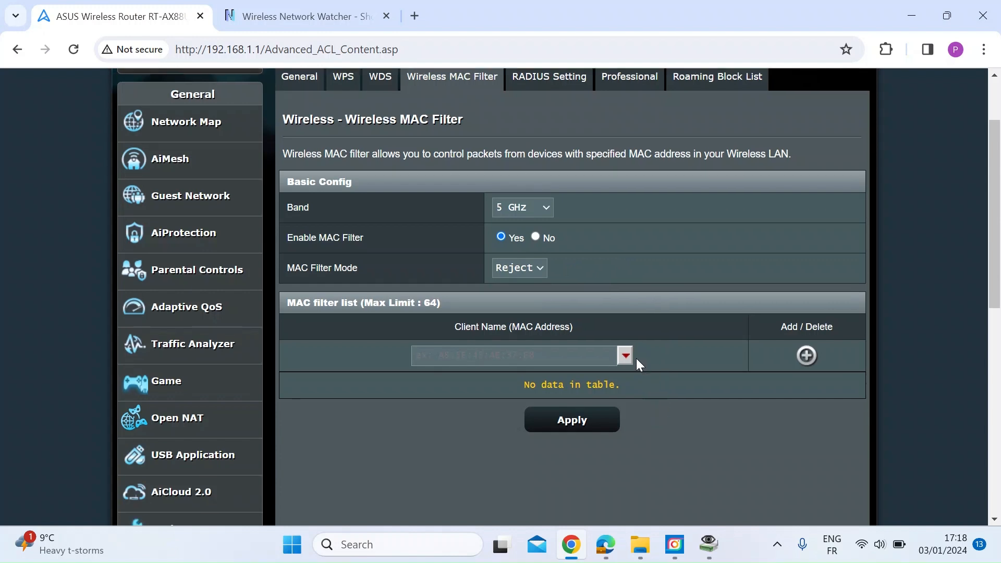
left_click(624, 355)
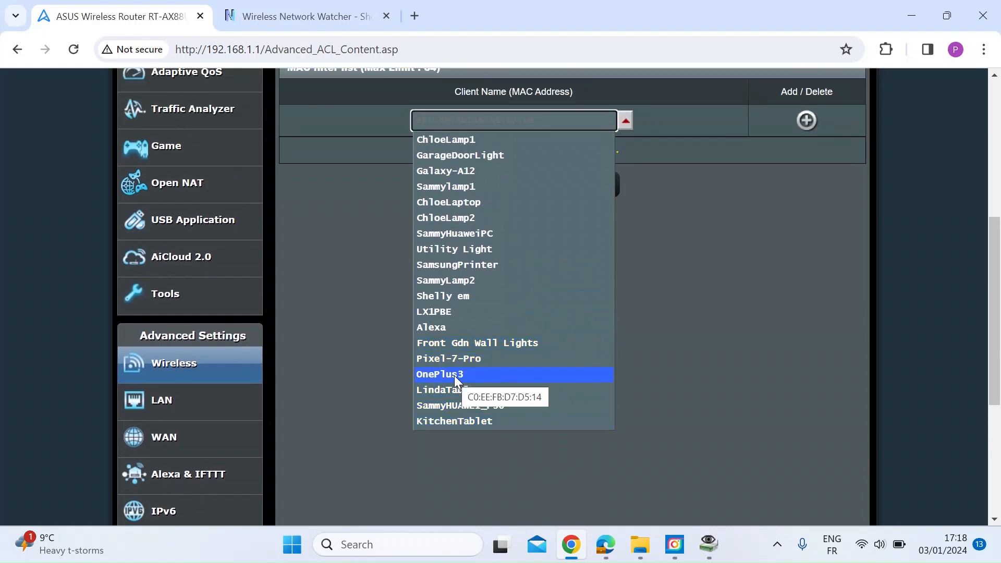
left_click(455, 373)
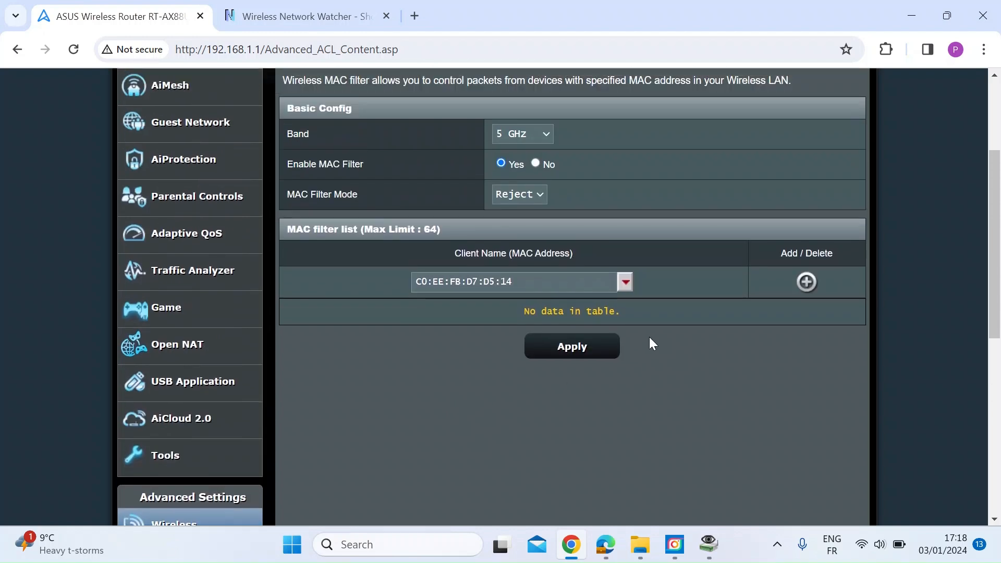
left_click(807, 281)
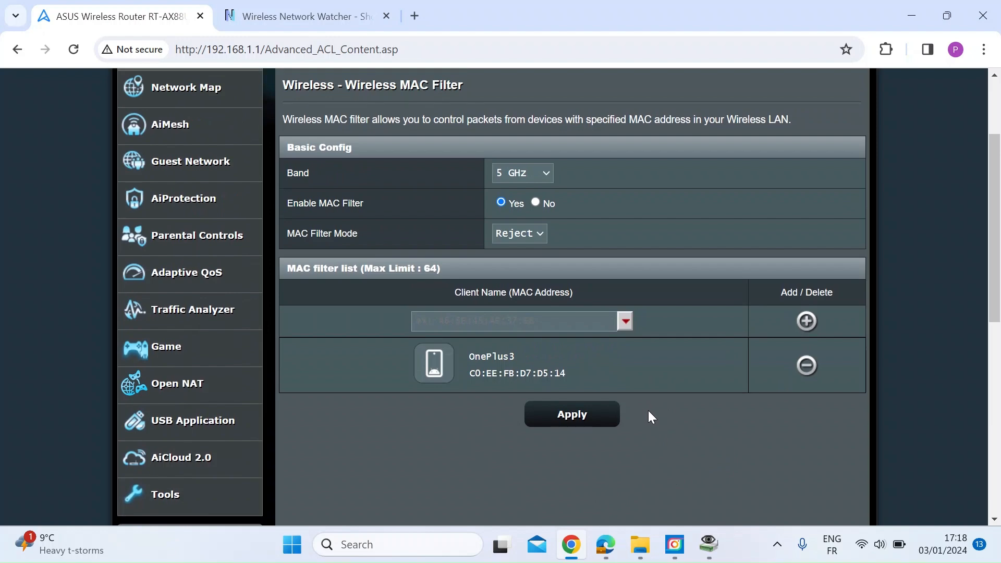
scroll("up", 3)
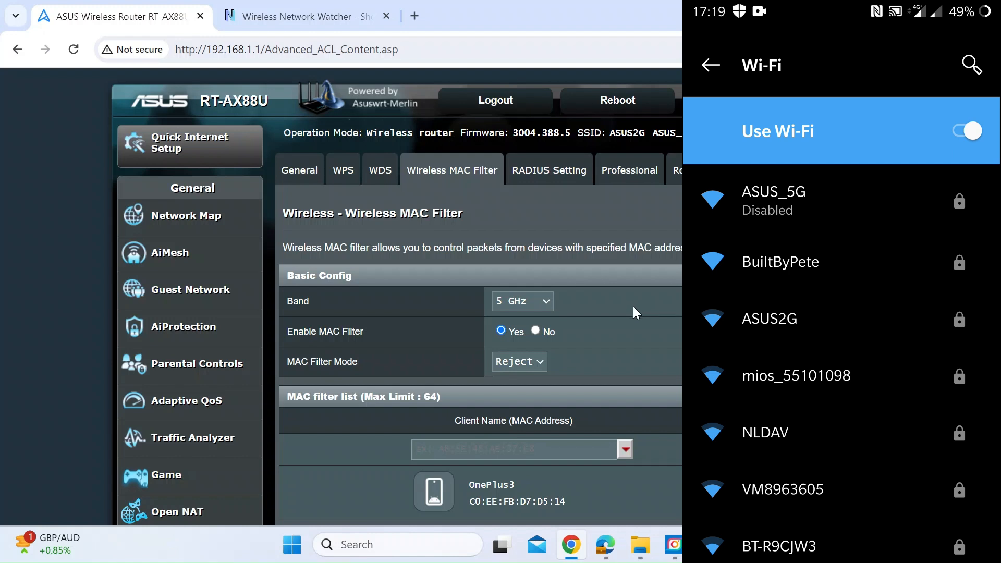
- Scroll down the applied MAC Filter page while the phone shows ASUS_5G as Disabled
scroll("down", 3)
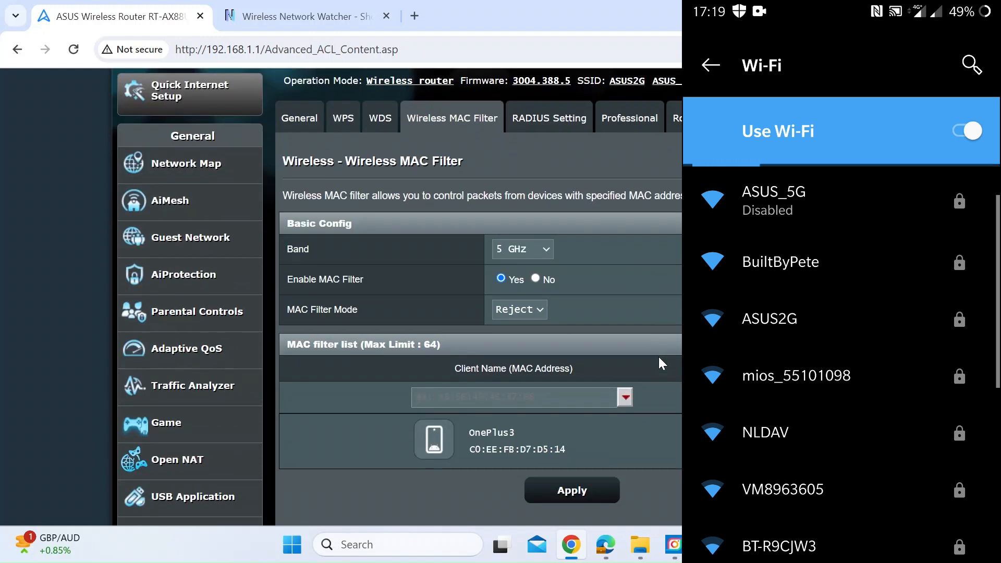
scroll("down", 3)
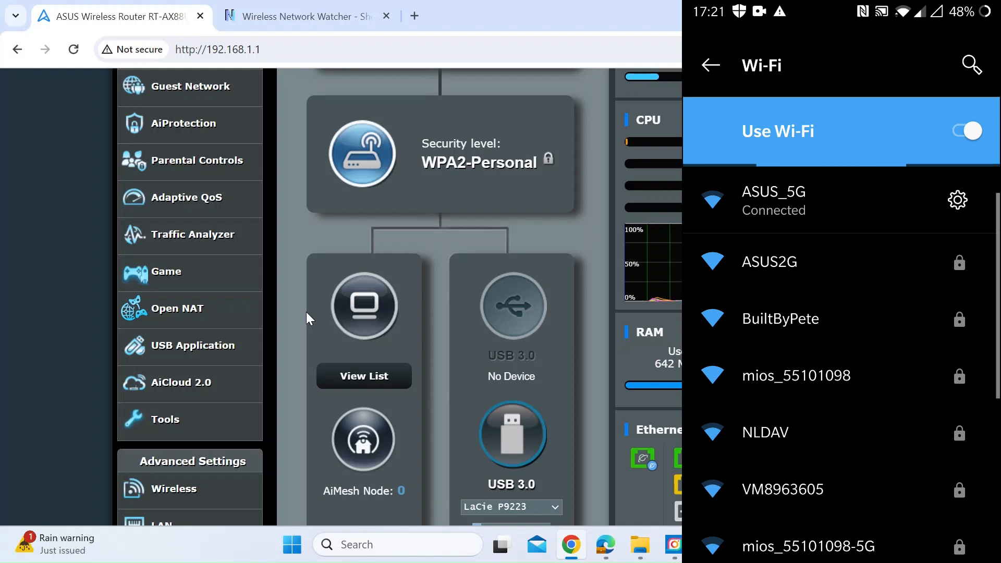
- Scroll the router's status overview with the phone back on ASUS_5G
scroll("down", 3)
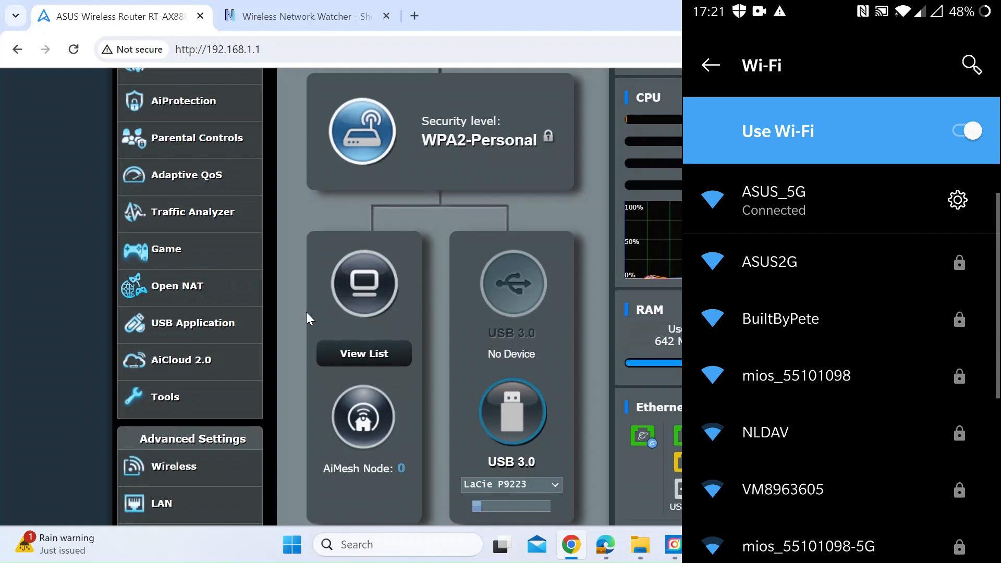